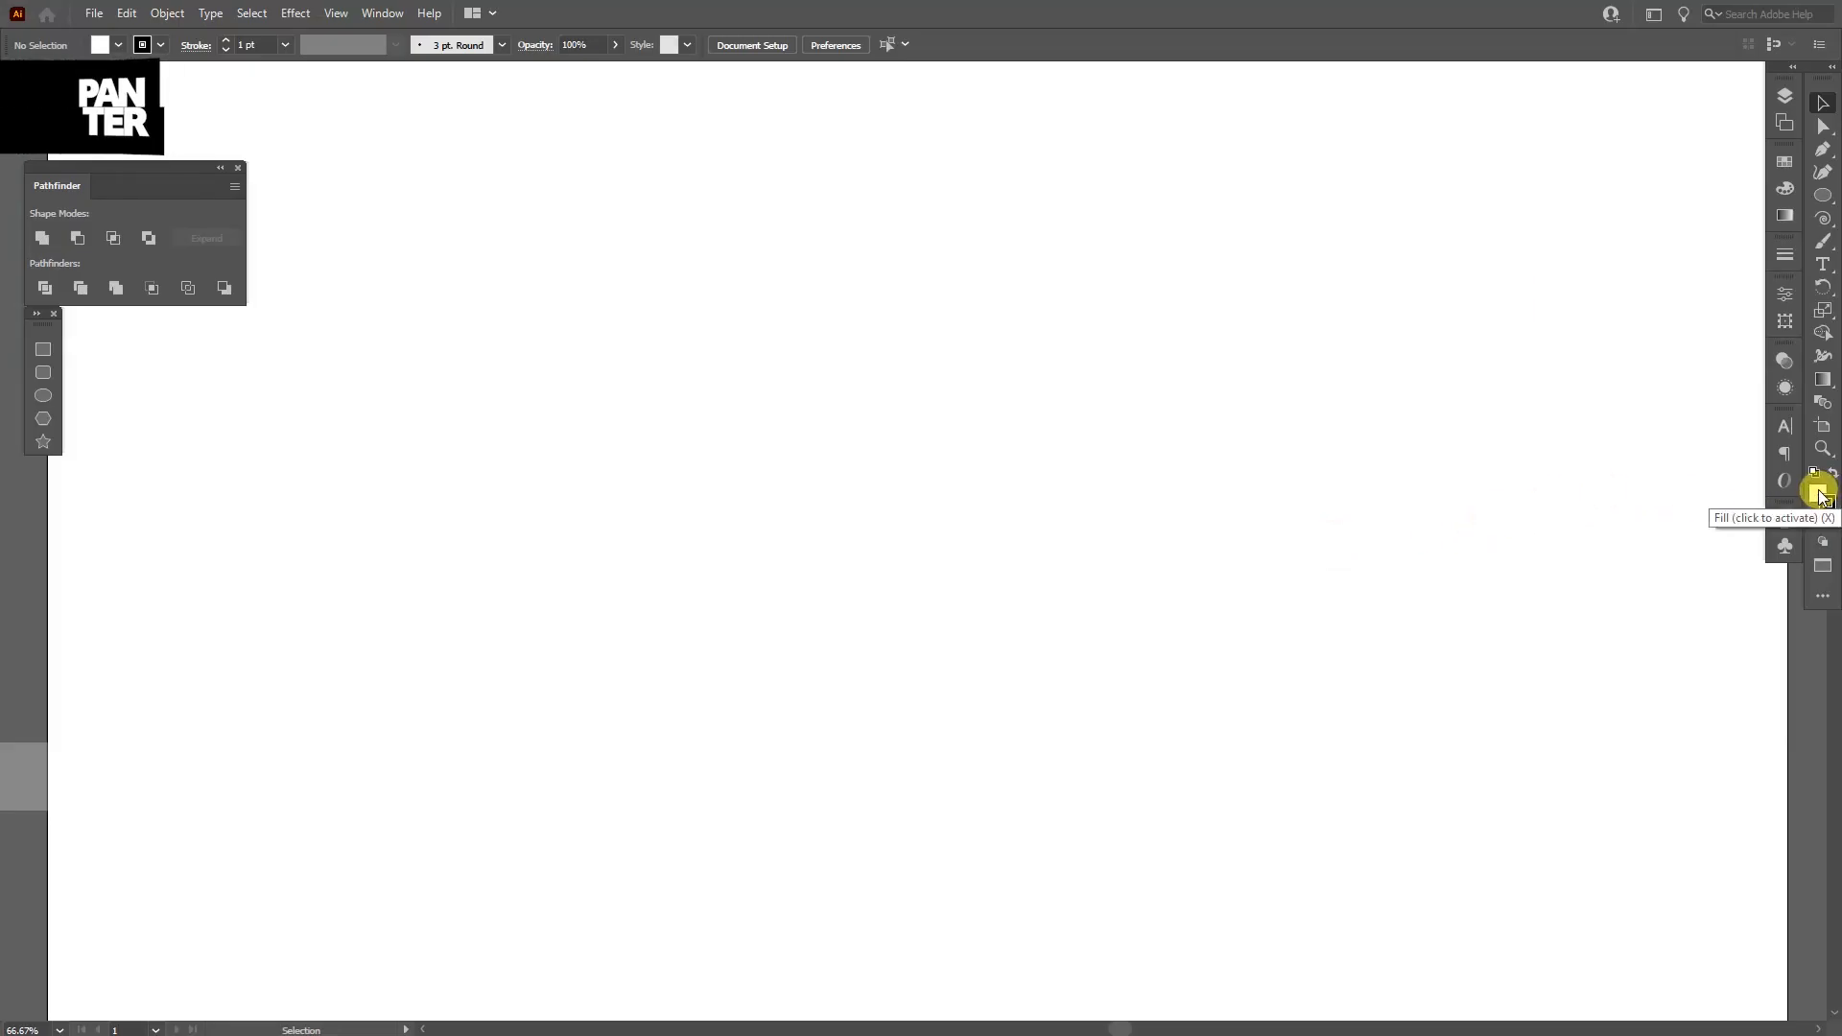
Step: Set the fill to None so new shapes are drawn stroke-only
click(1817, 491)
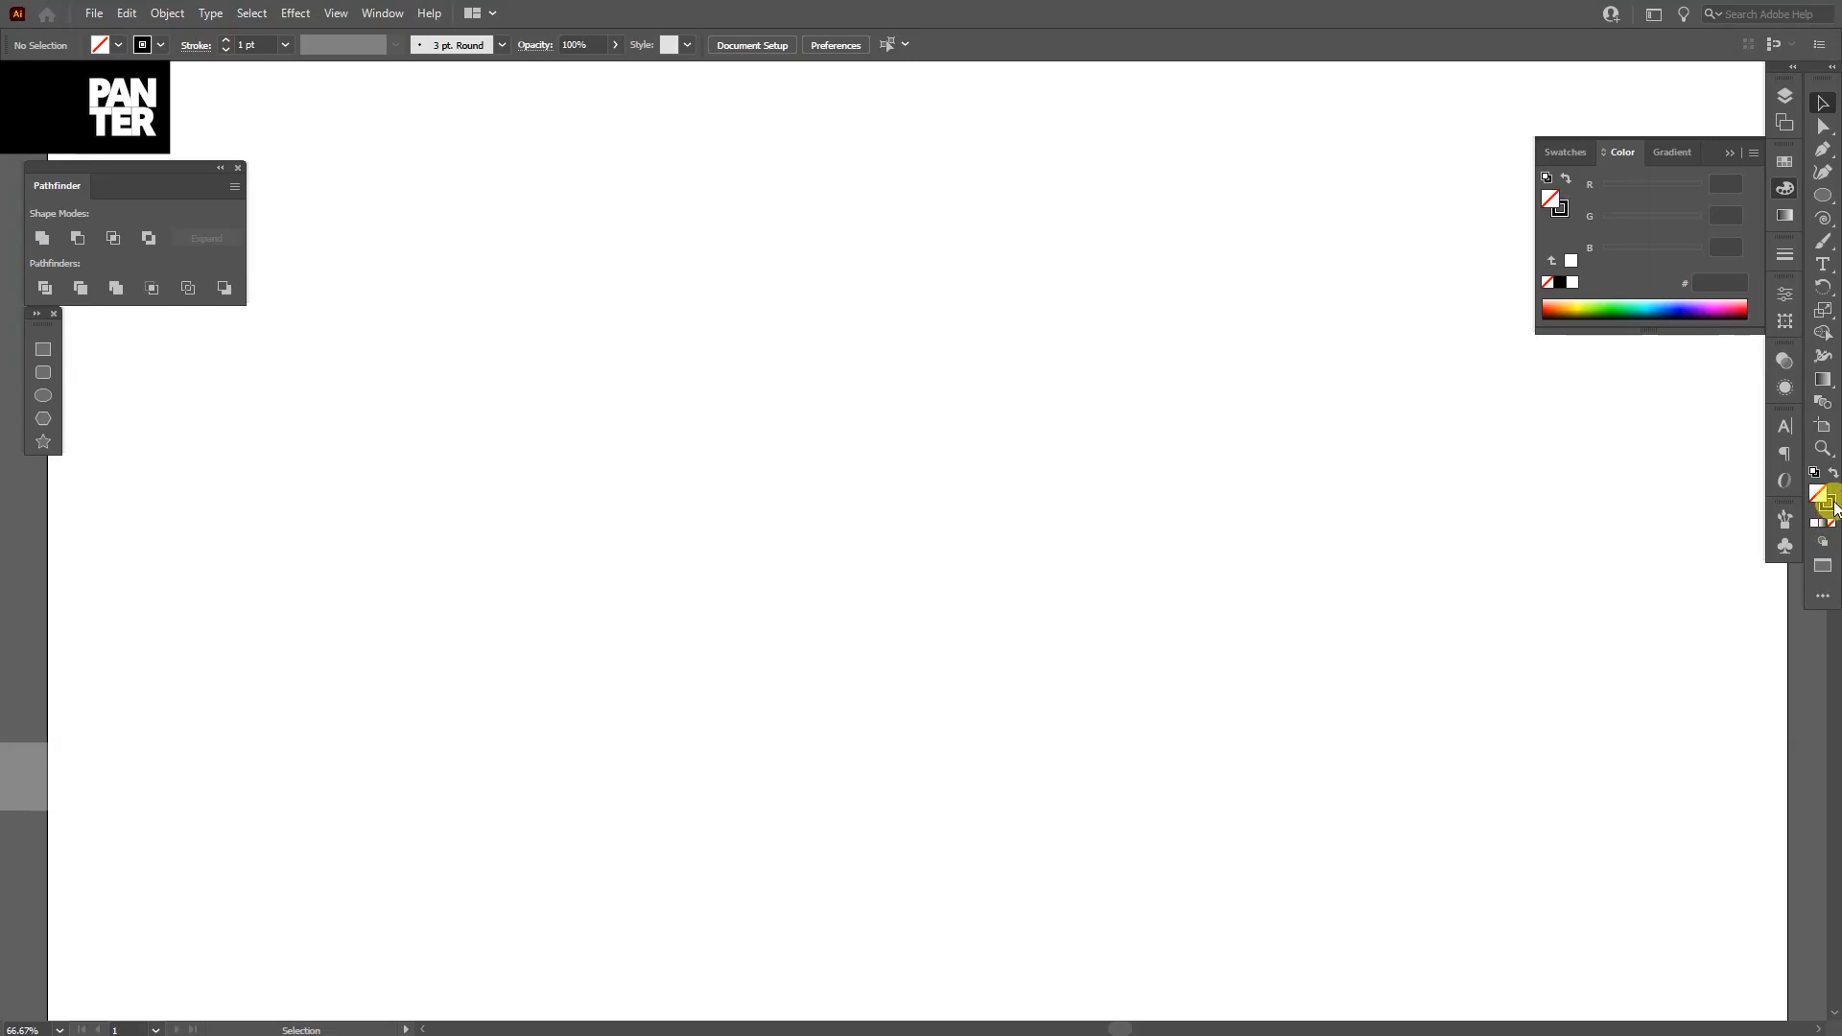
click(1548, 282)
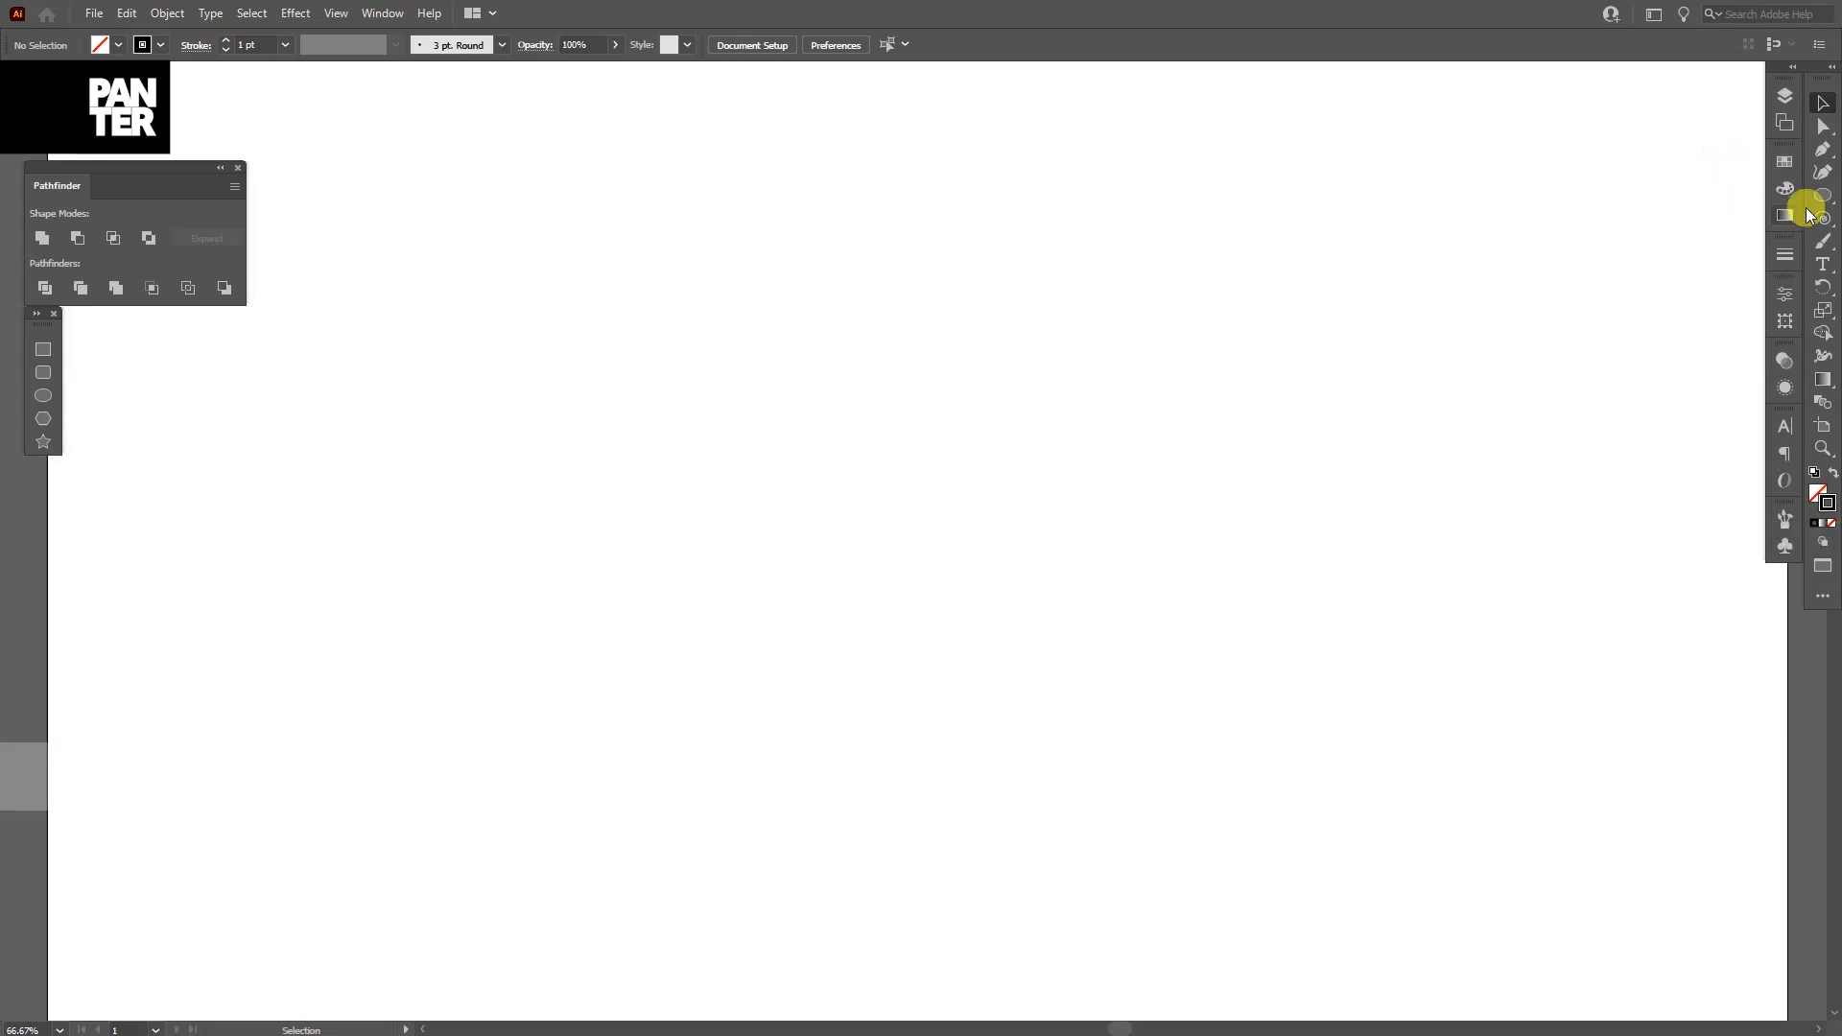
Step: Choose the Star Tool from the basic shape tools flyout
click(1783, 217)
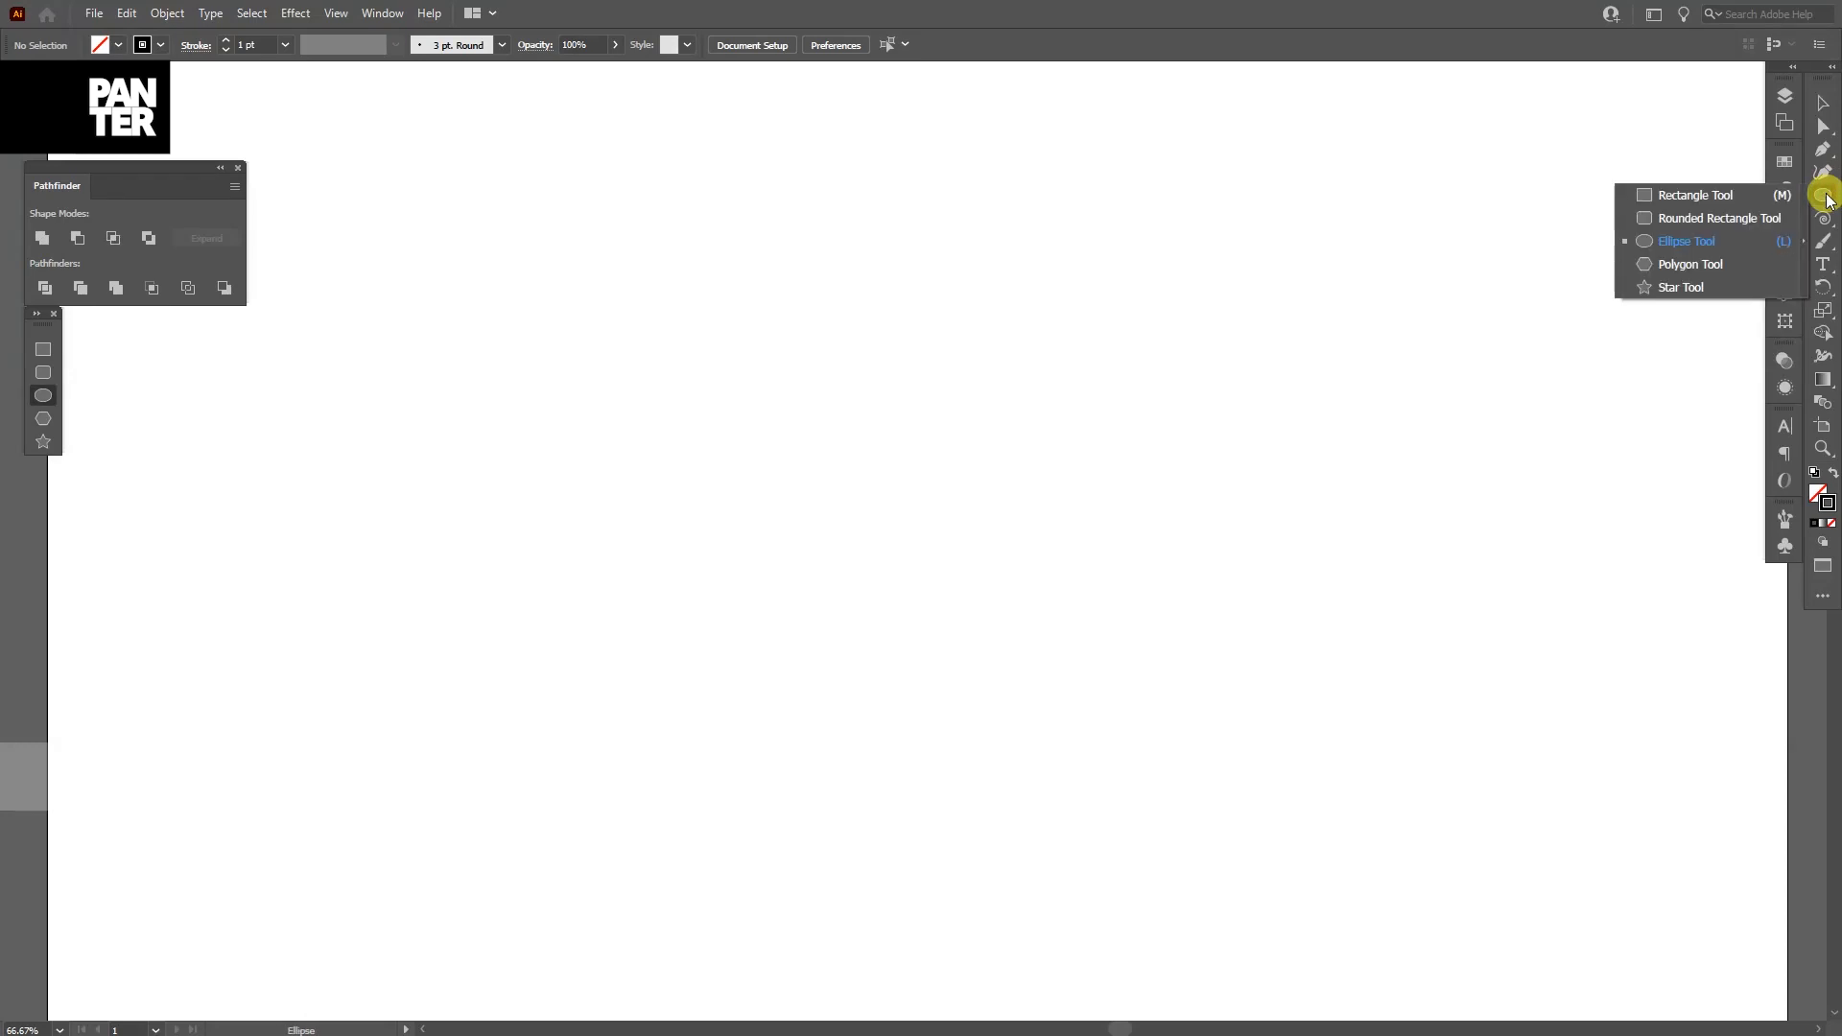
mouse_move(1709, 287)
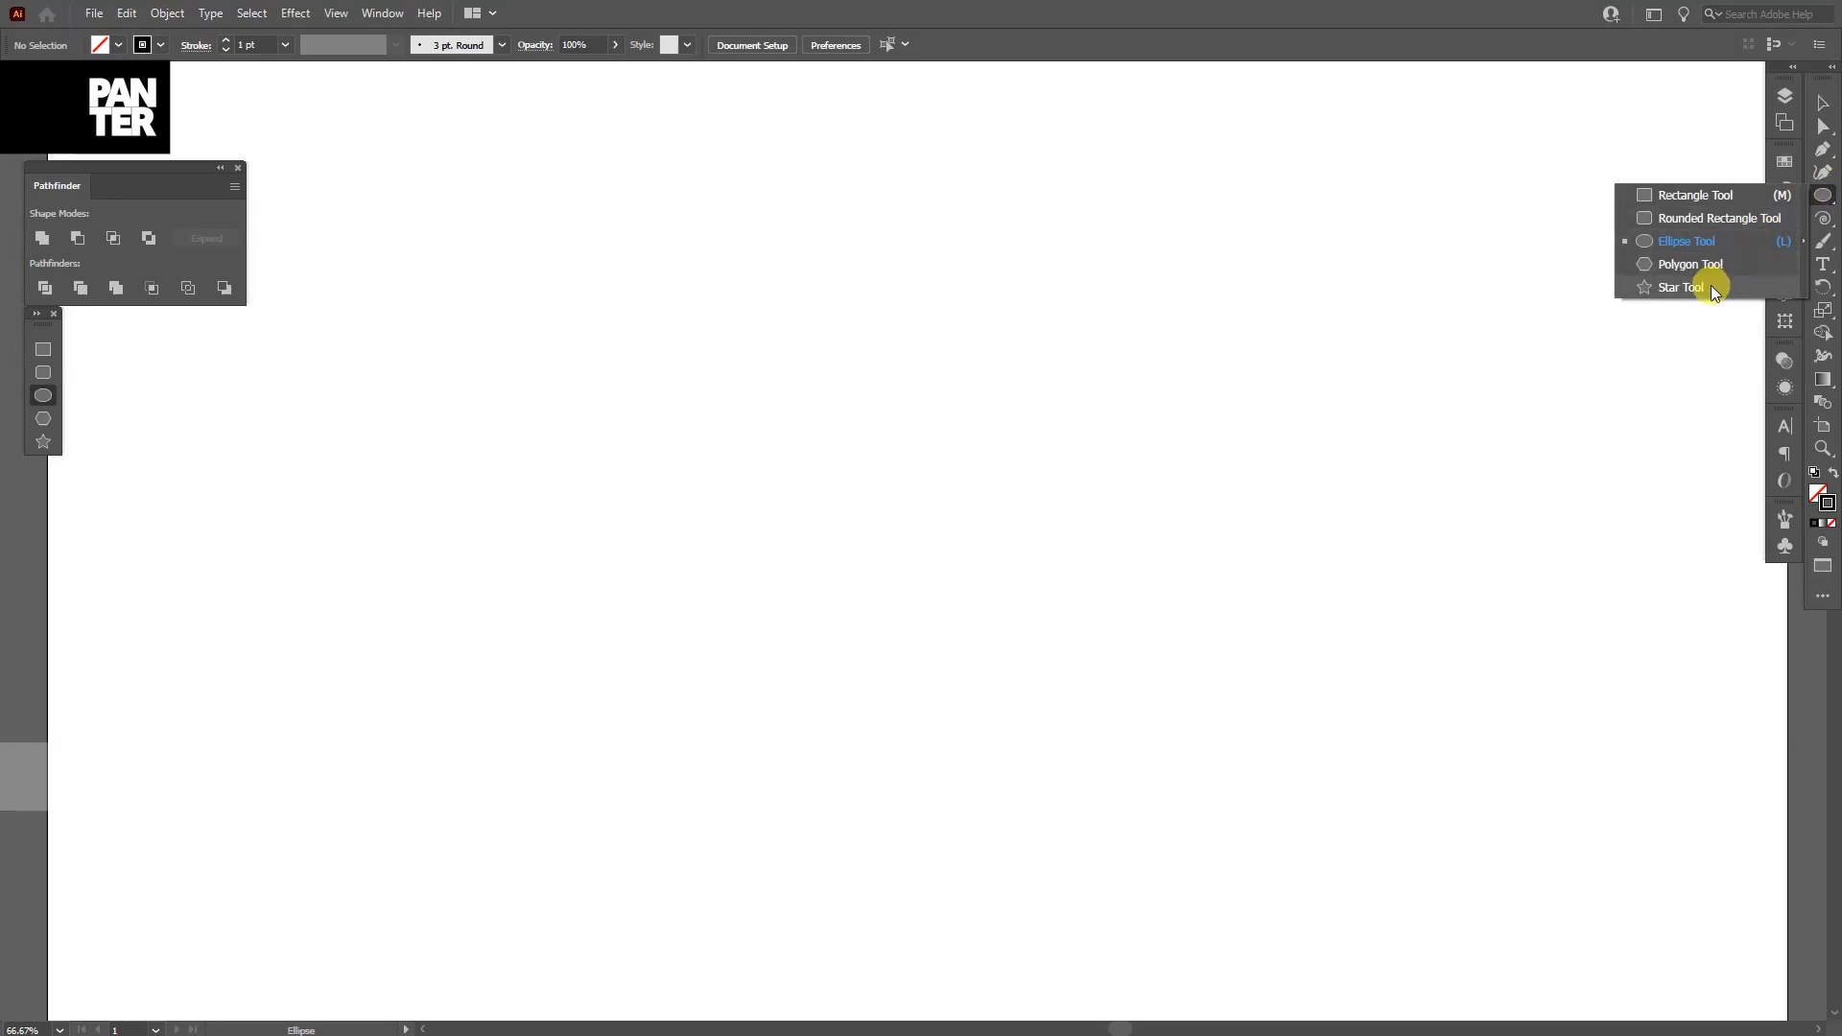
click(1678, 285)
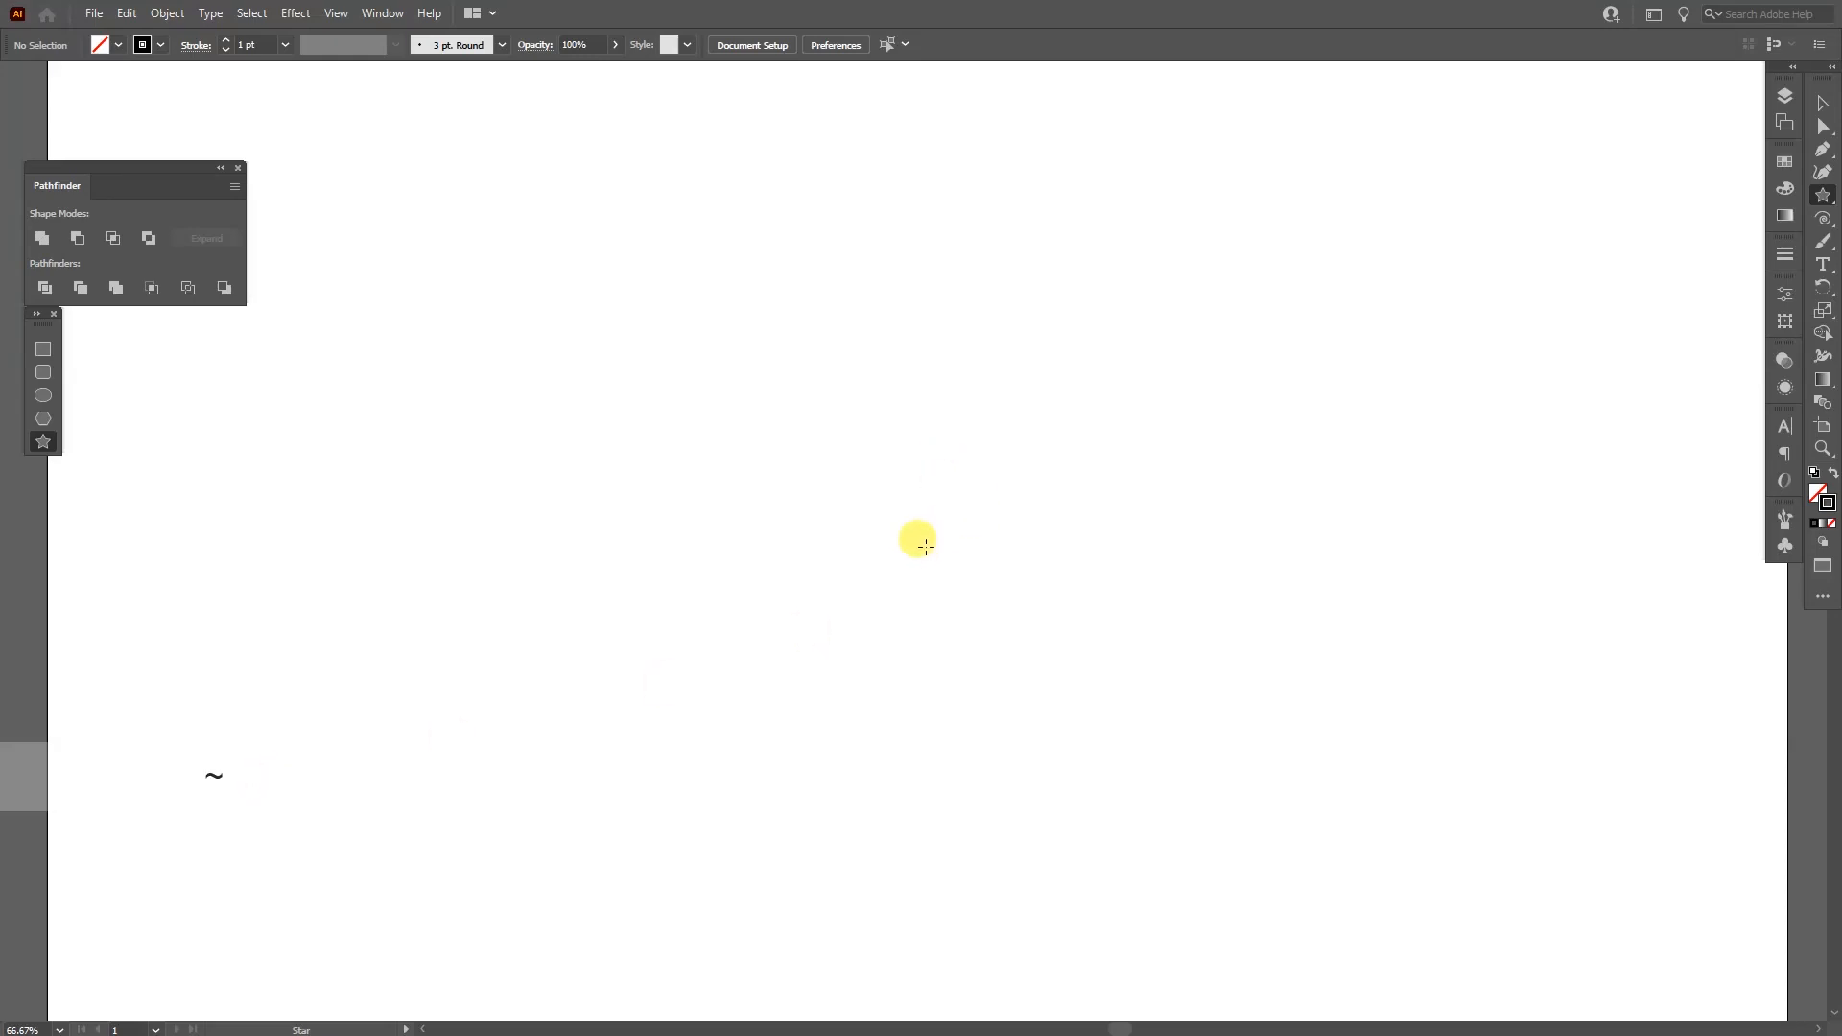
Step: Drag out a large star of hundreds of nested black outlines using the tilde key
drag(917, 541, 957, 510)
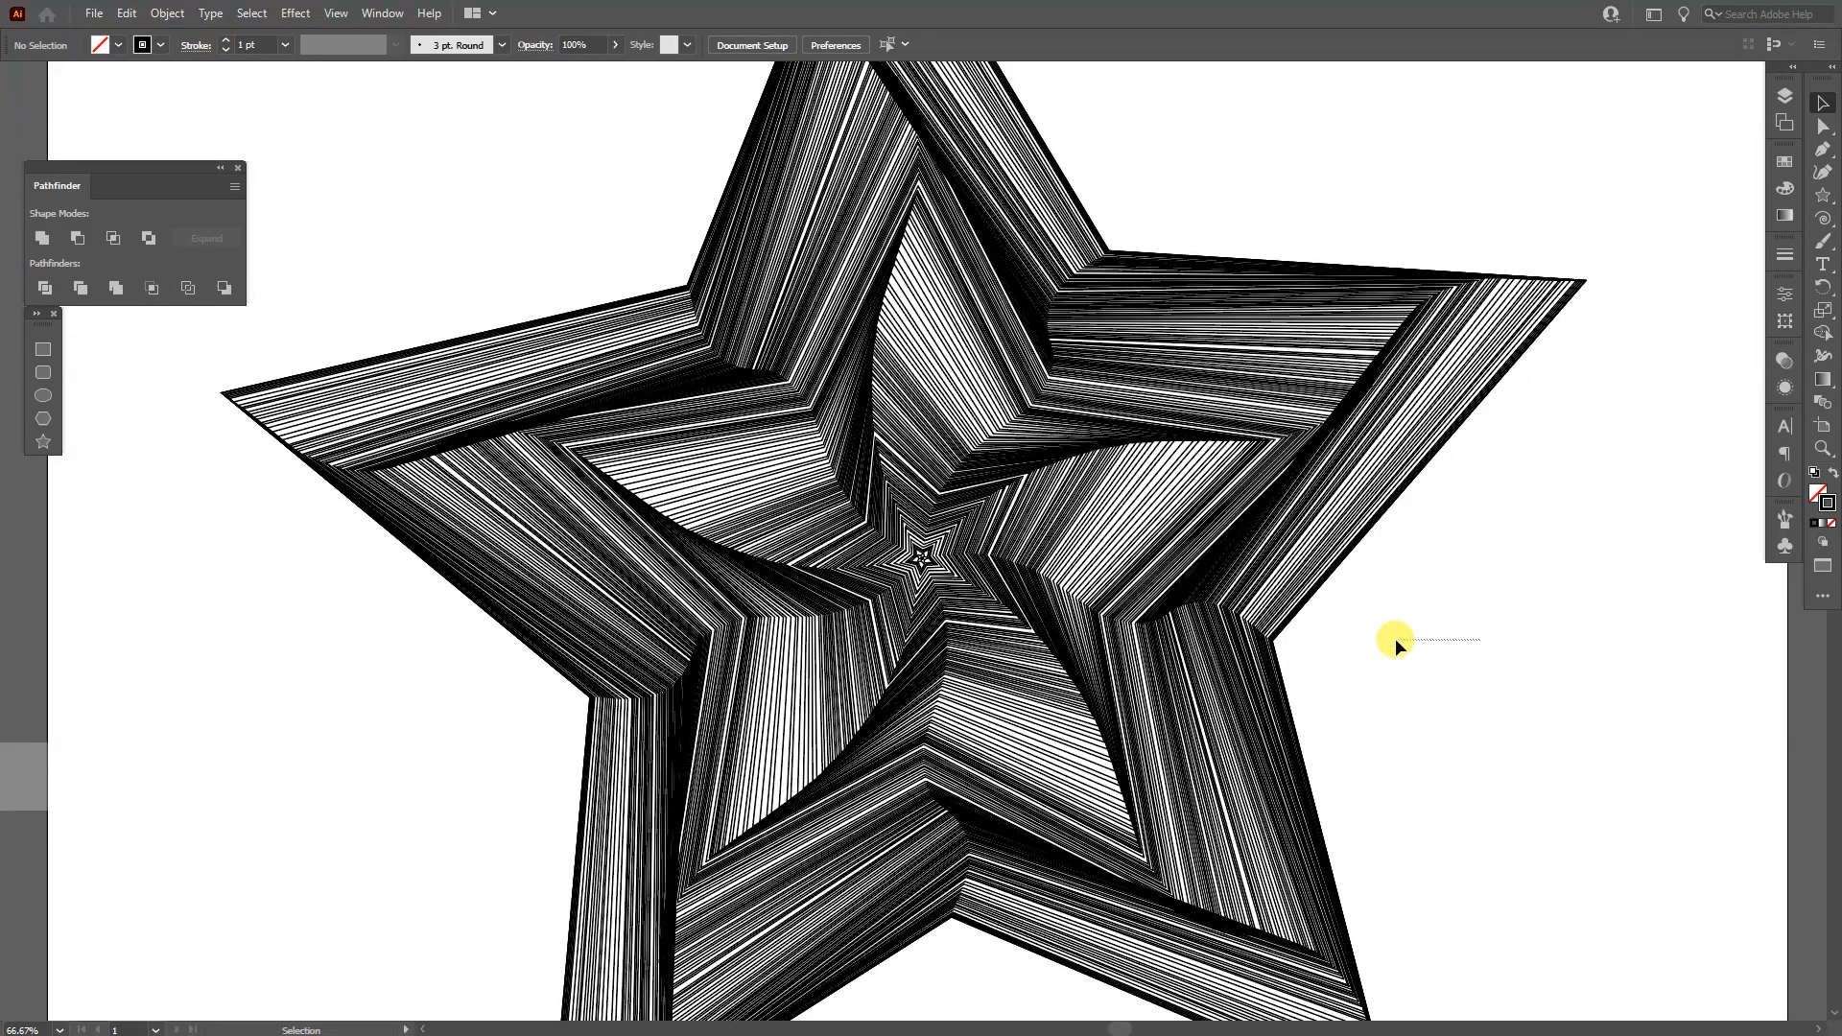
drag(1395, 639, 846, 463)
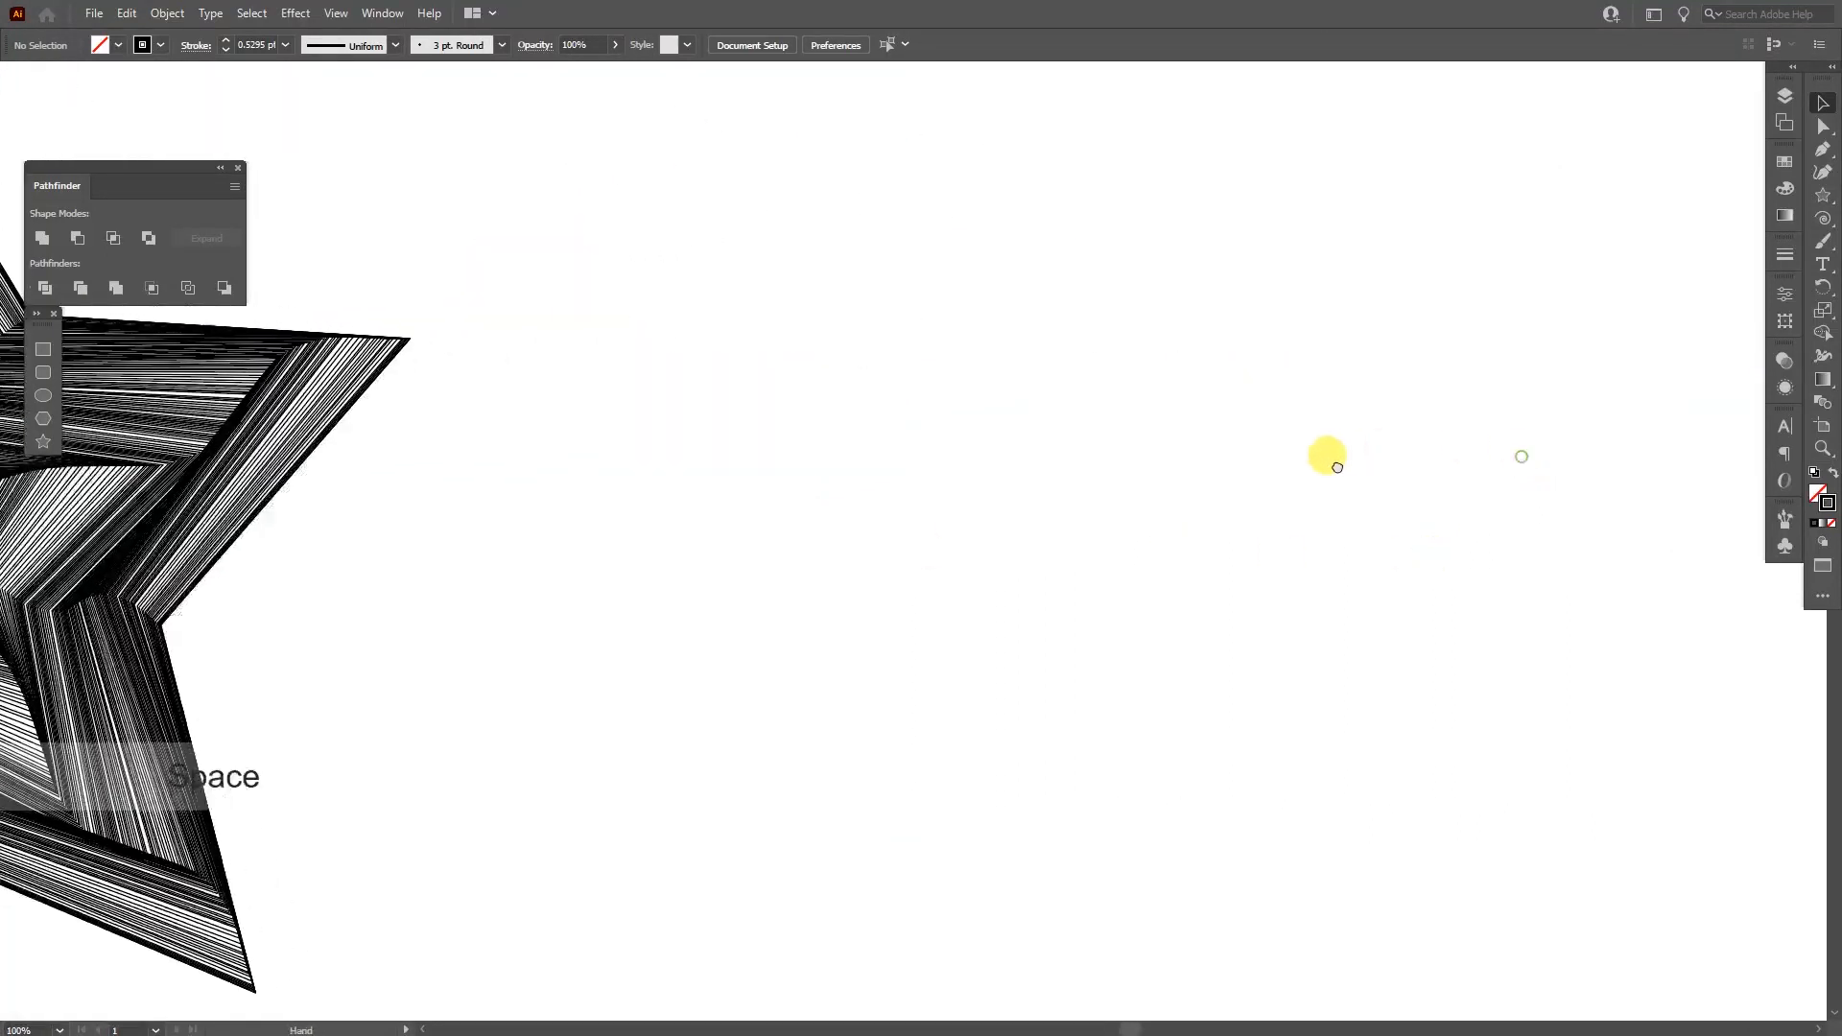
Step: Draw a multi-line swirling spiral in the upper right with the Spiral Tool
click(1785, 215)
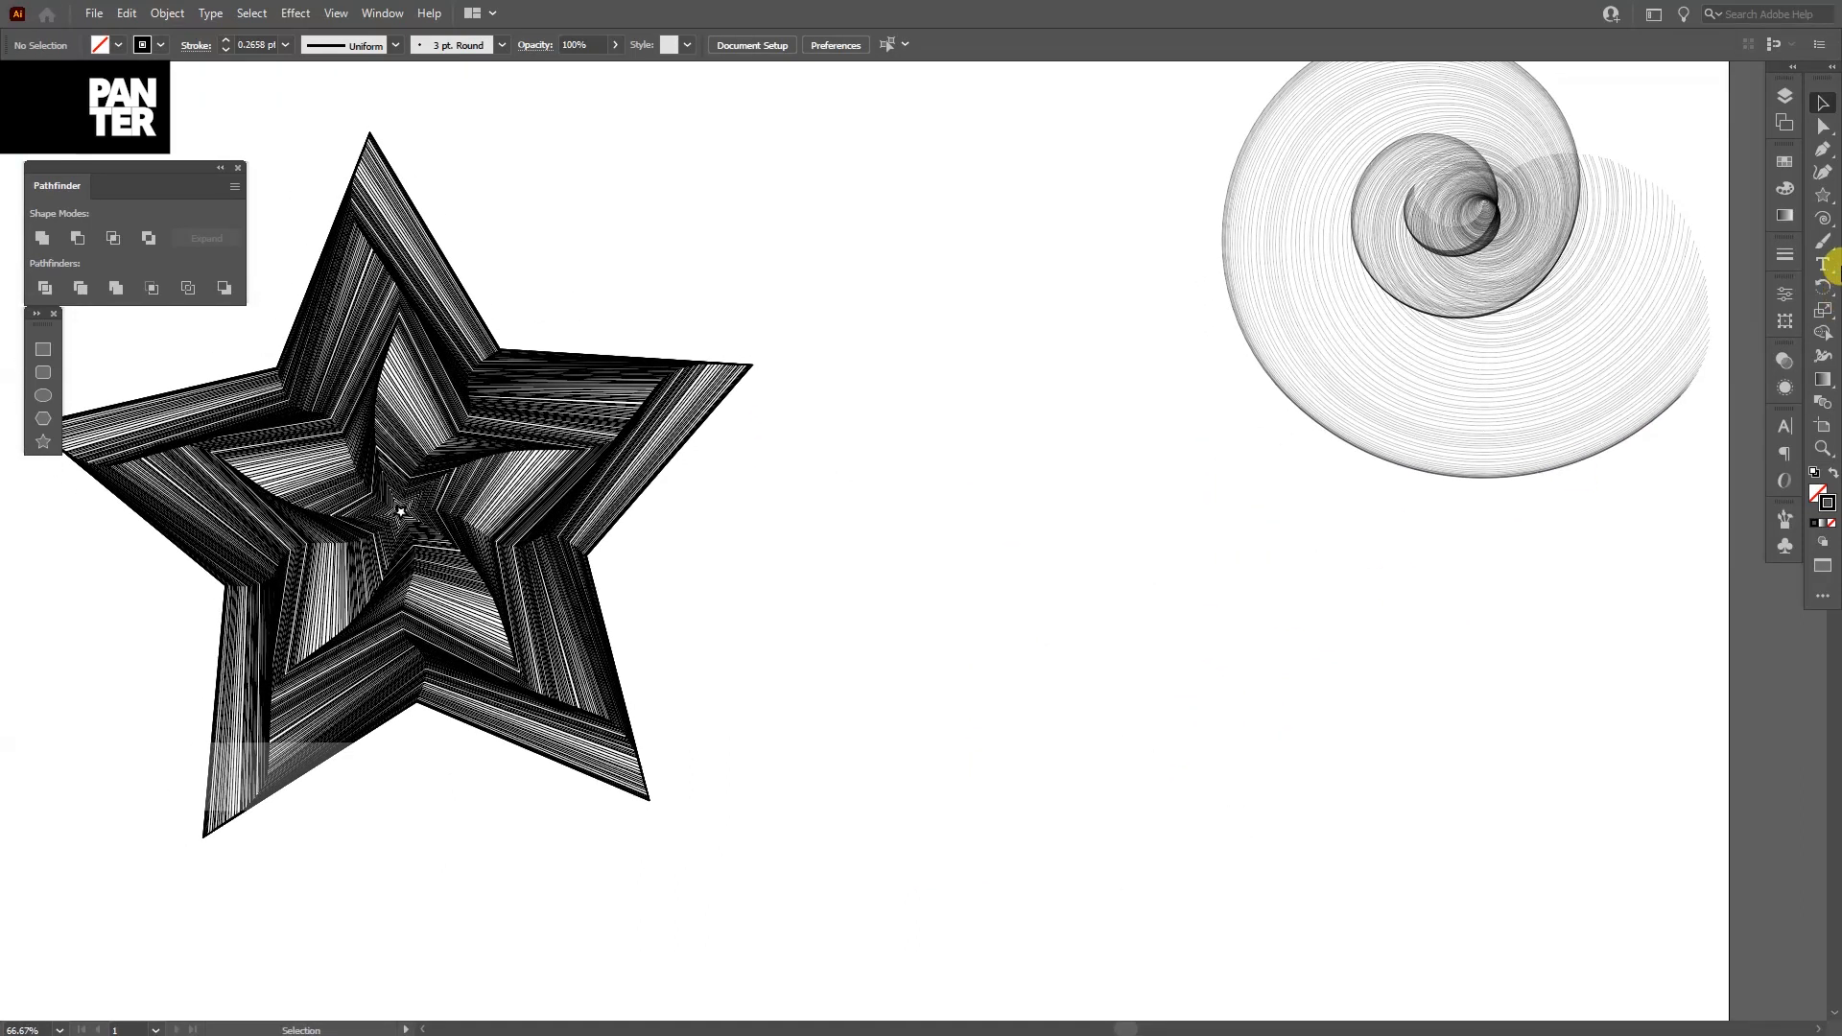
mouse_move(1812, 229)
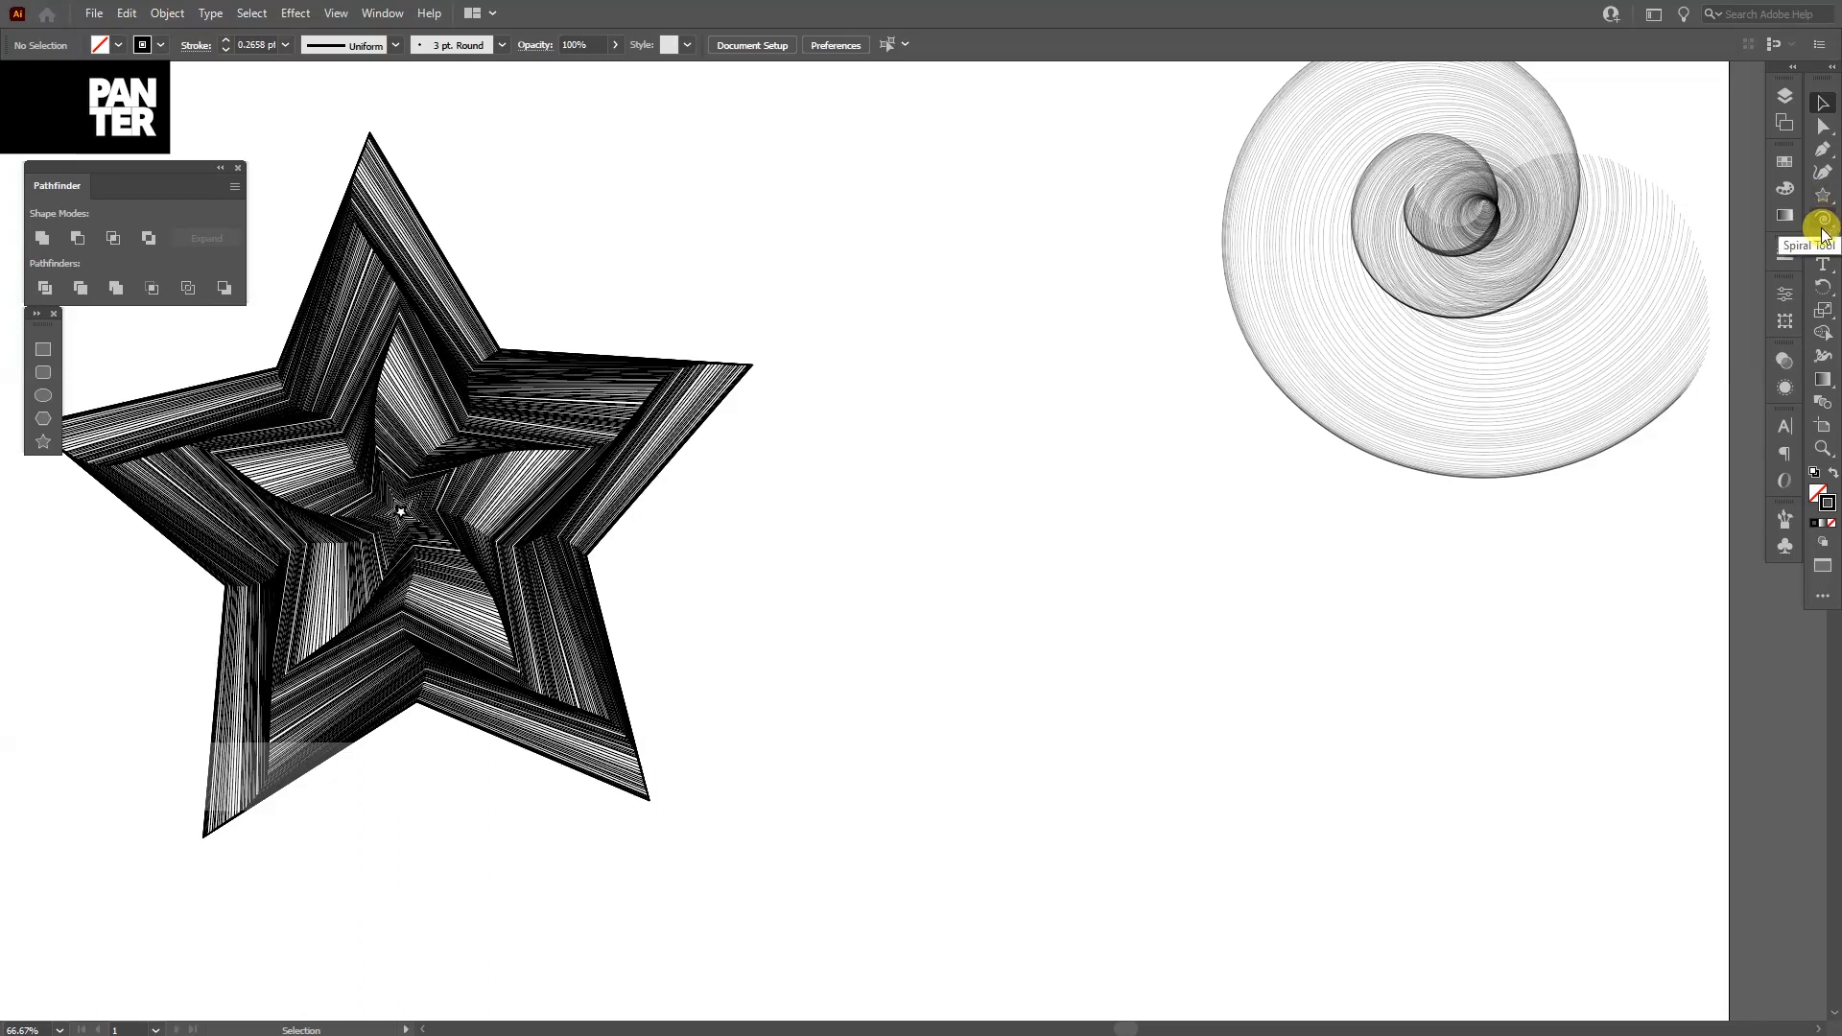
Step: Draw a wide and a smaller fan of radiating line segments below the spiral, then deselect
click(1825, 220)
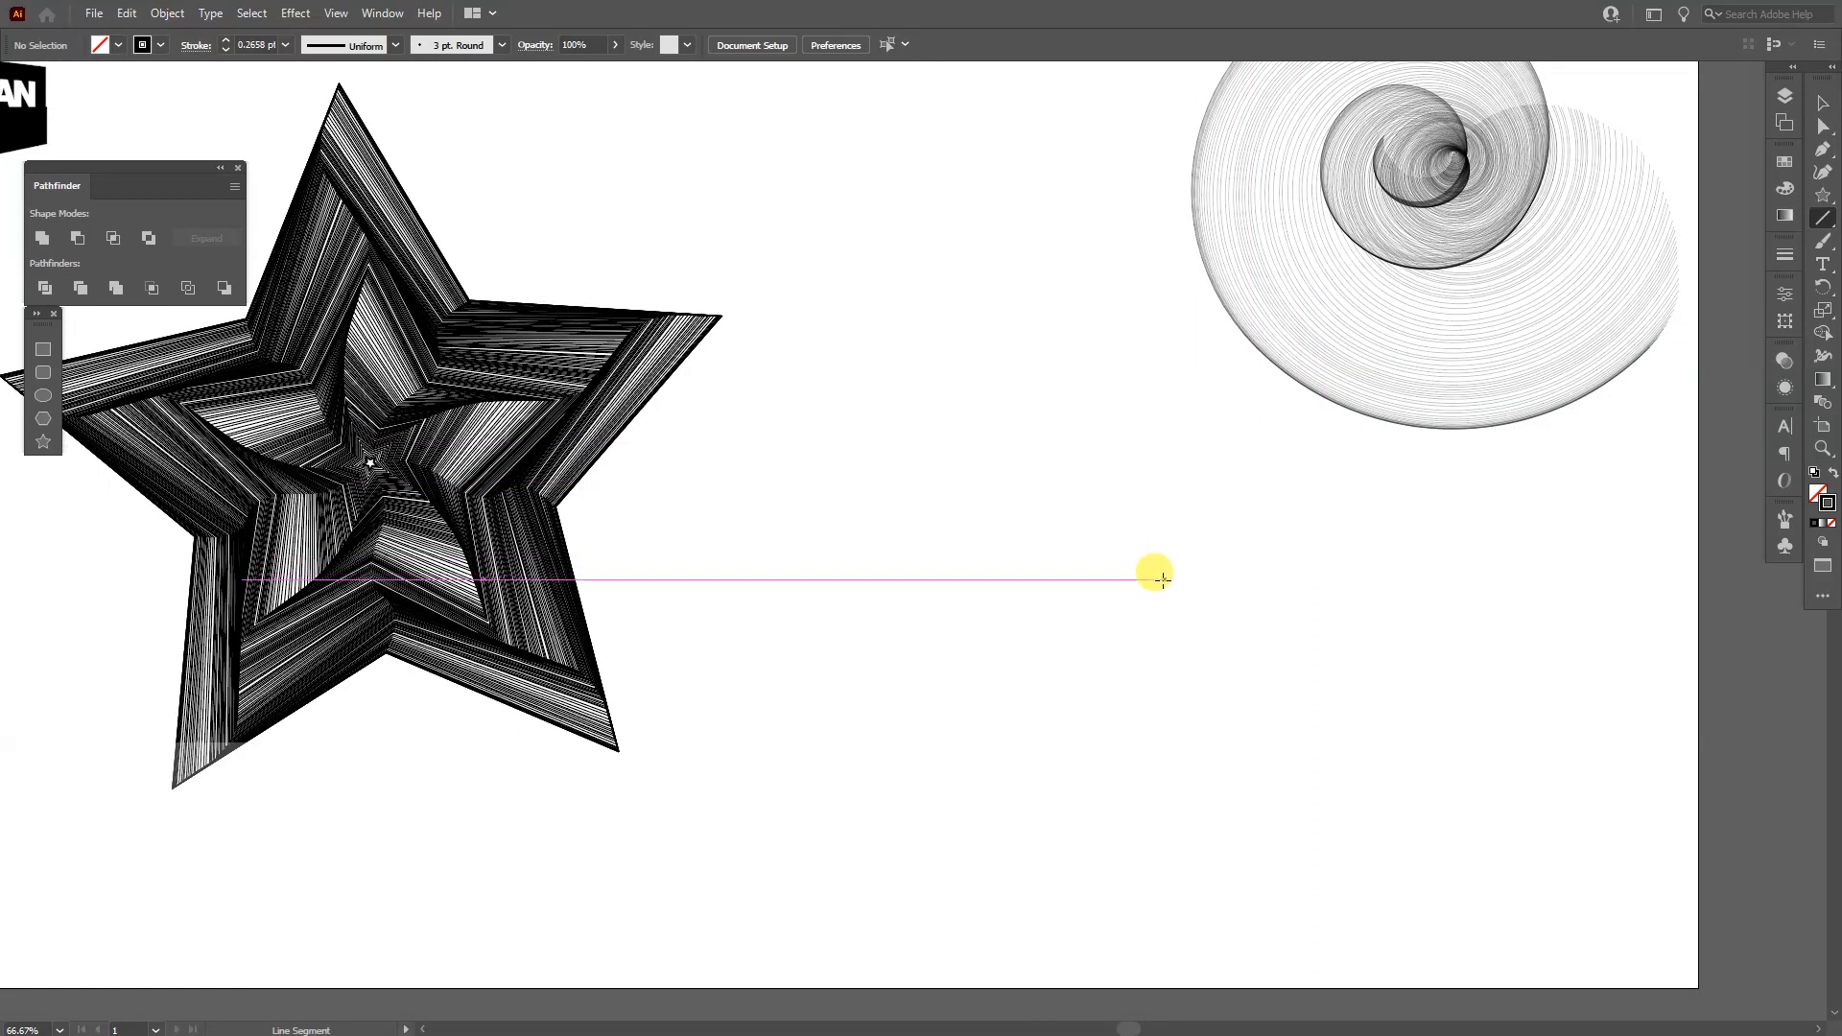
drag(1155, 573, 1301, 500)
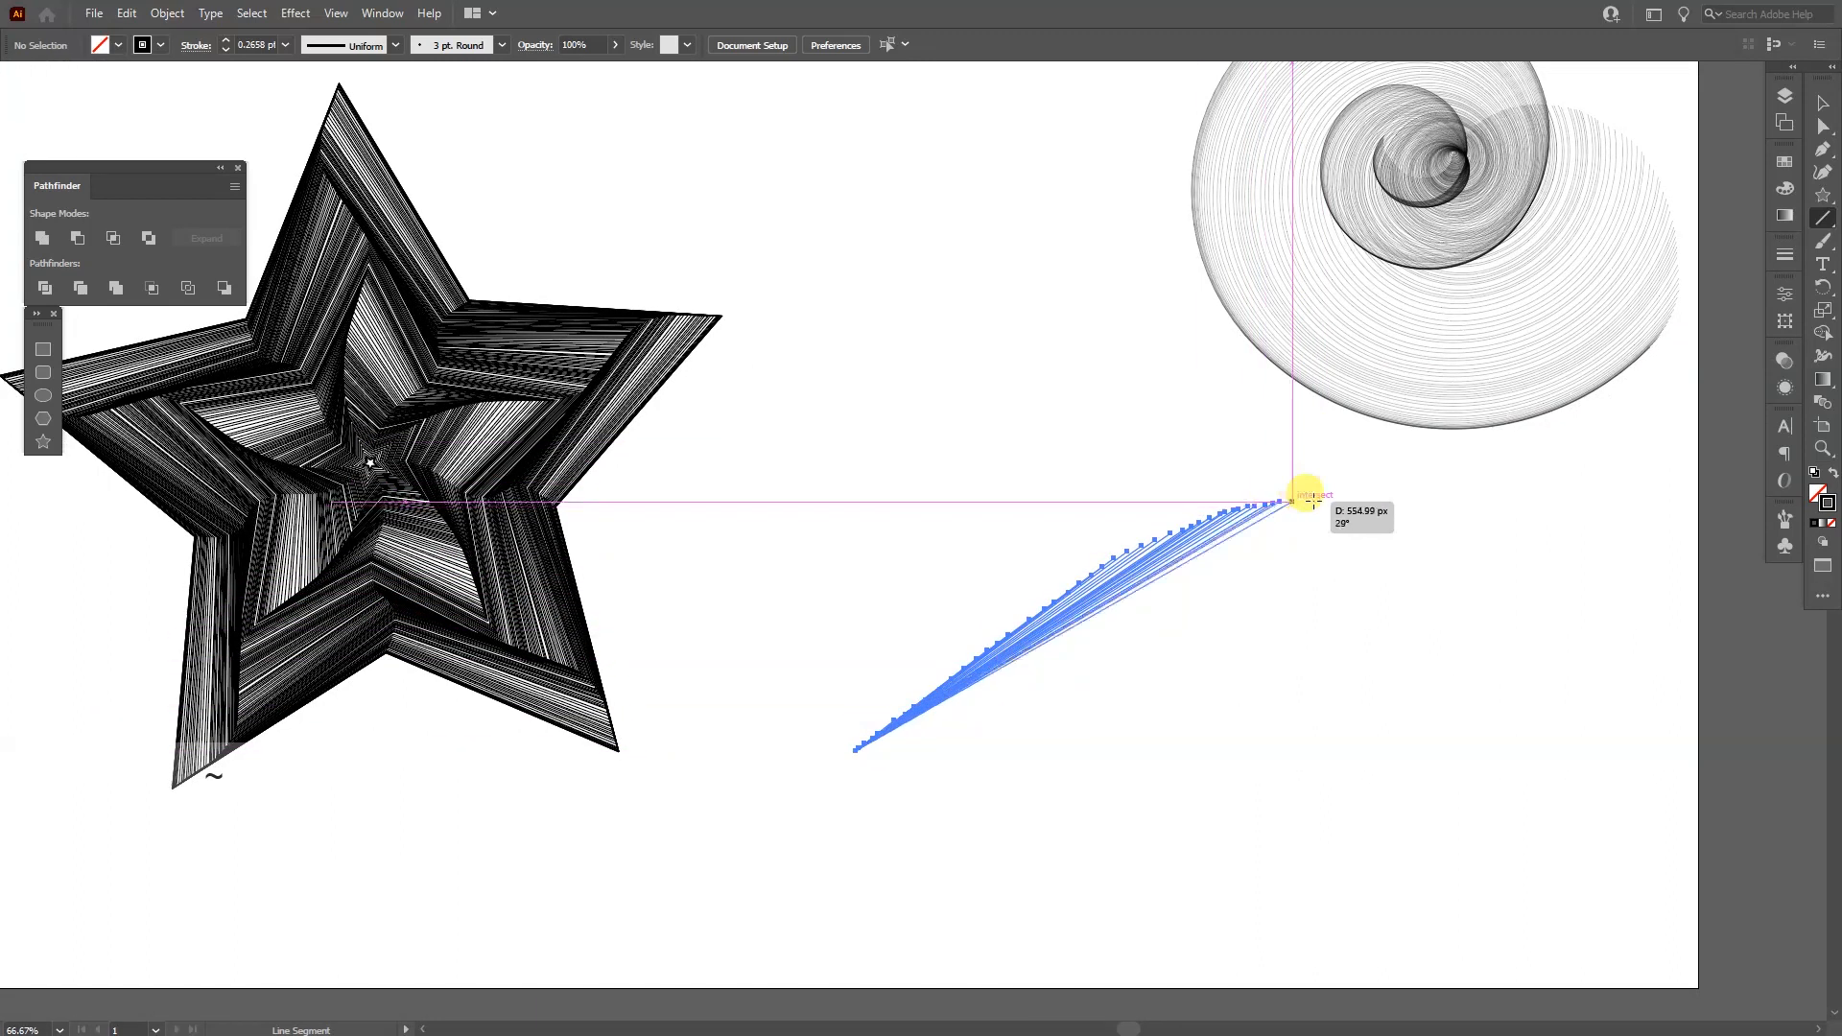
drag(1299, 499, 998, 587)
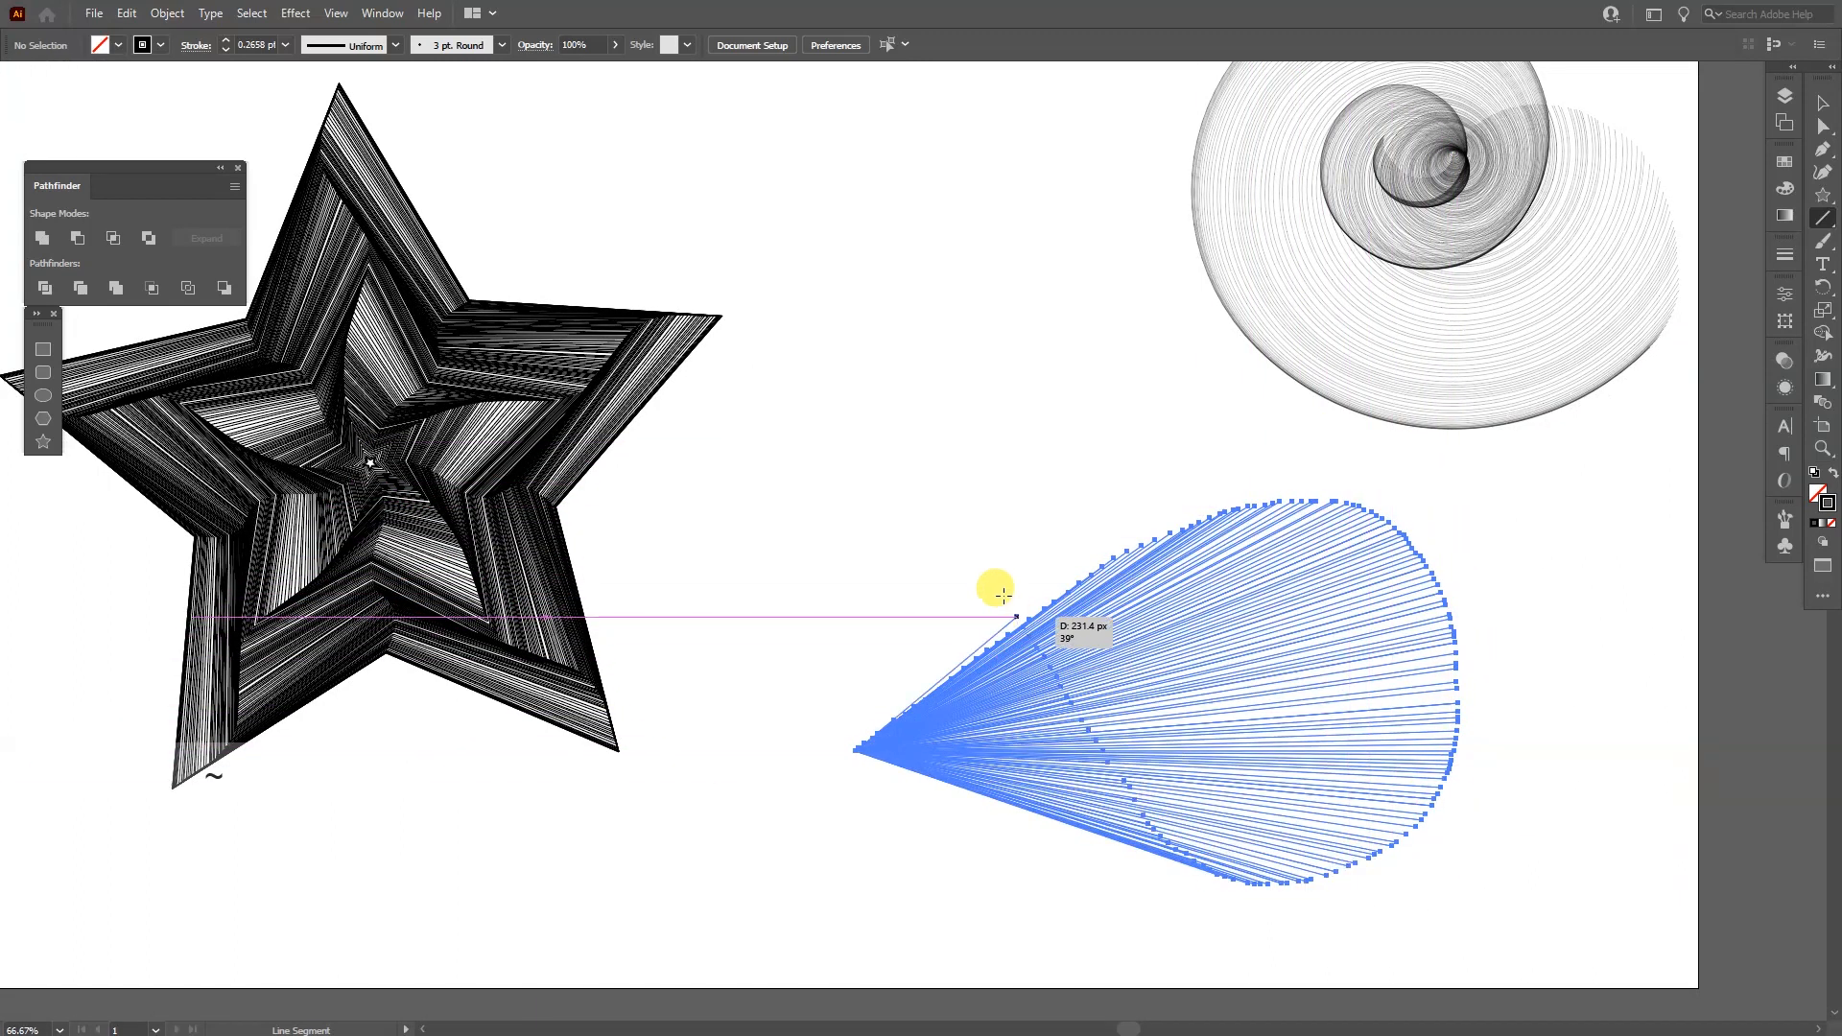
drag(1011, 619, 992, 675)
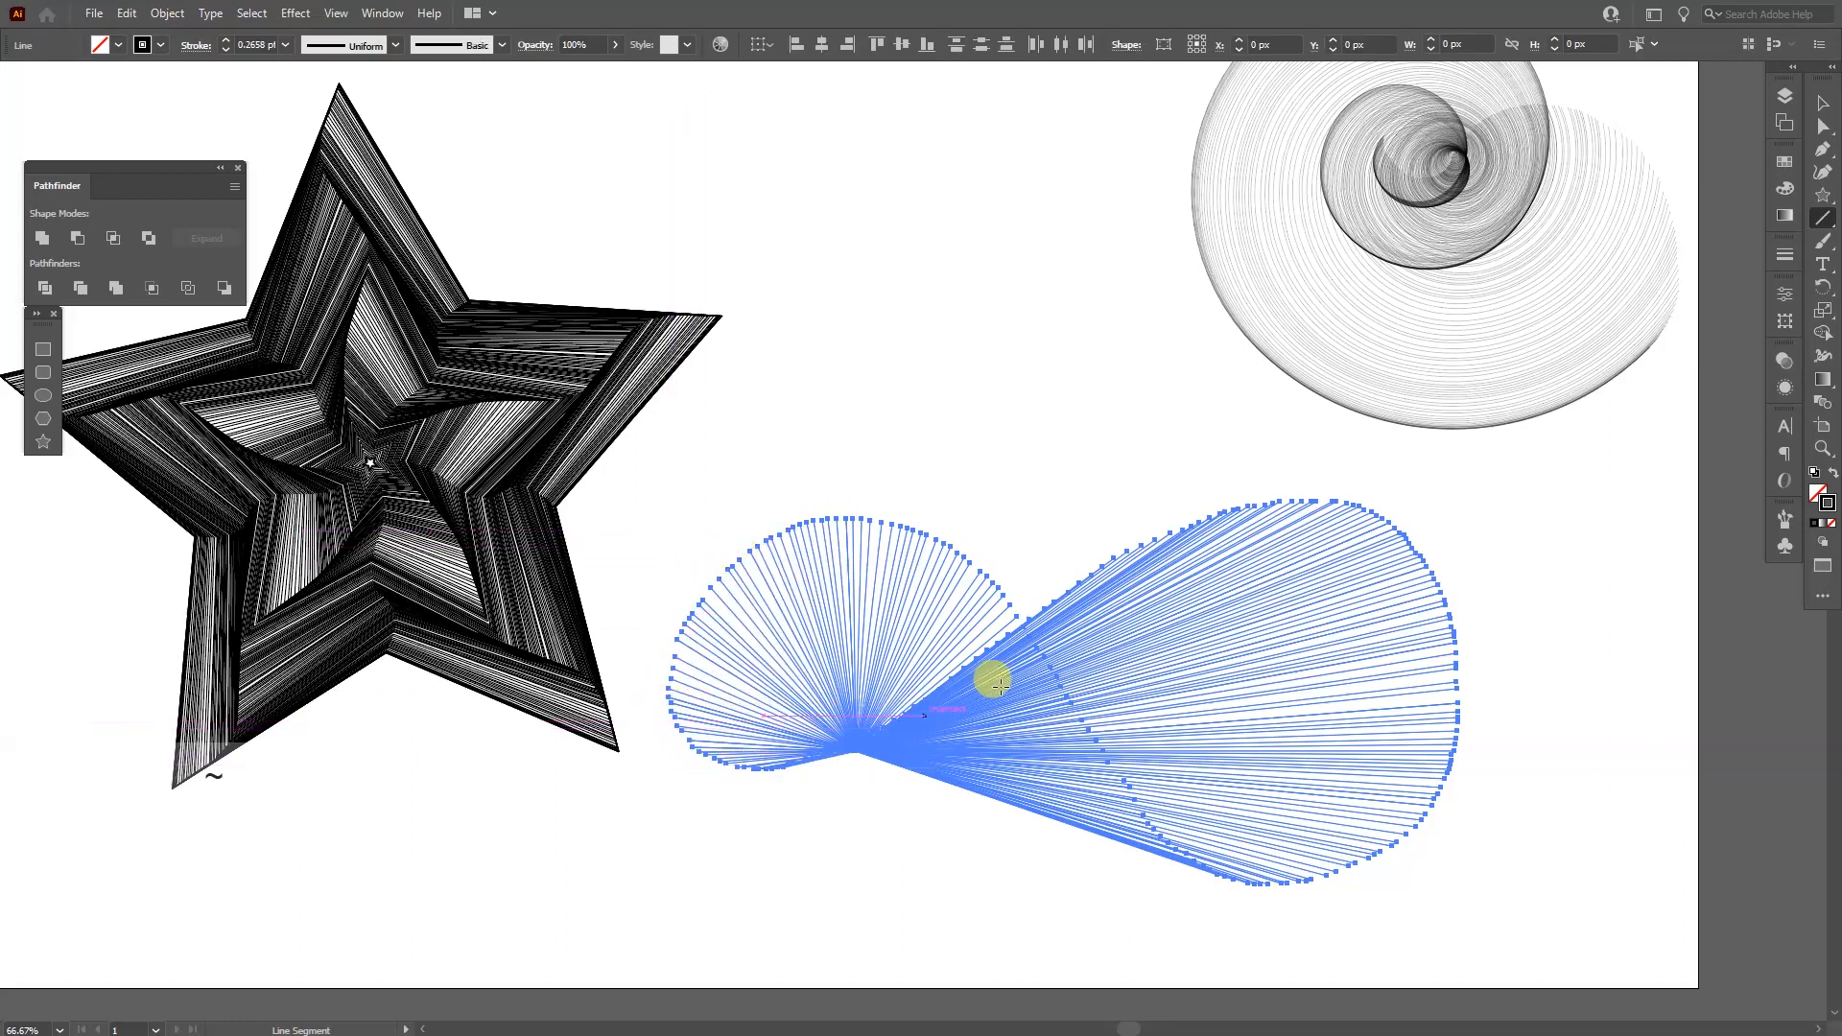
click(1069, 432)
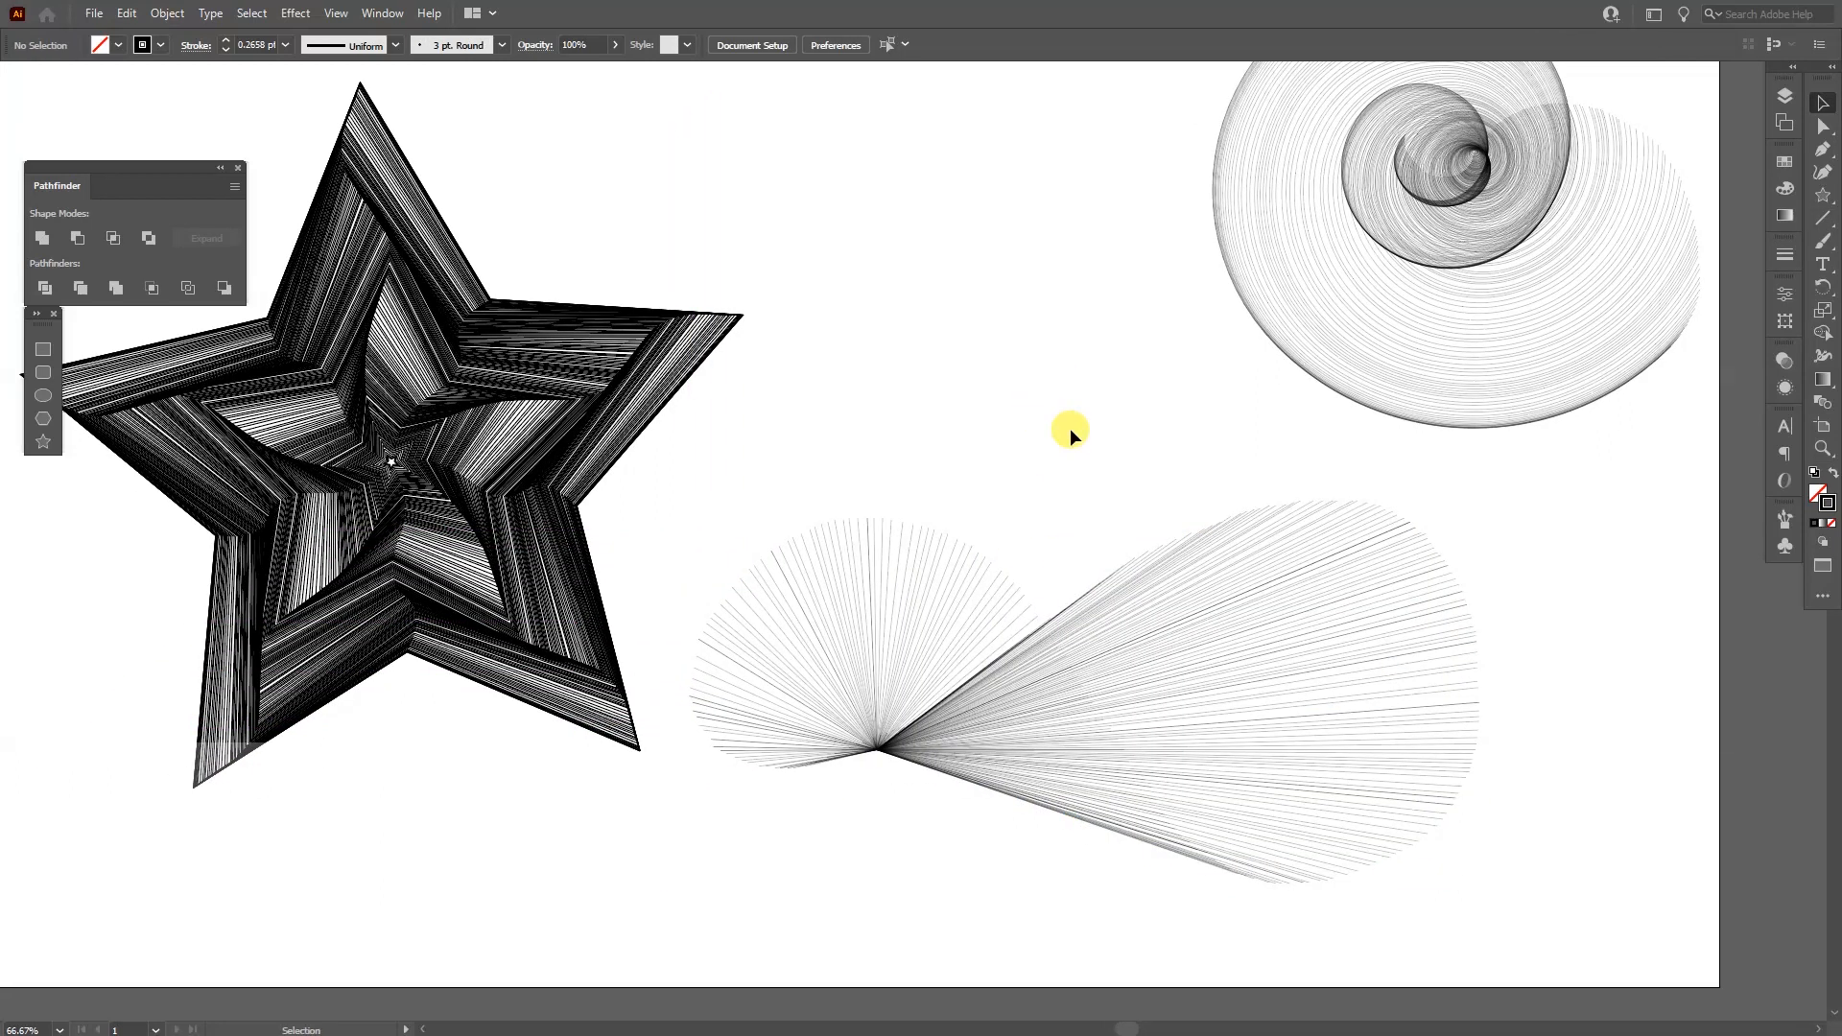
key(space)
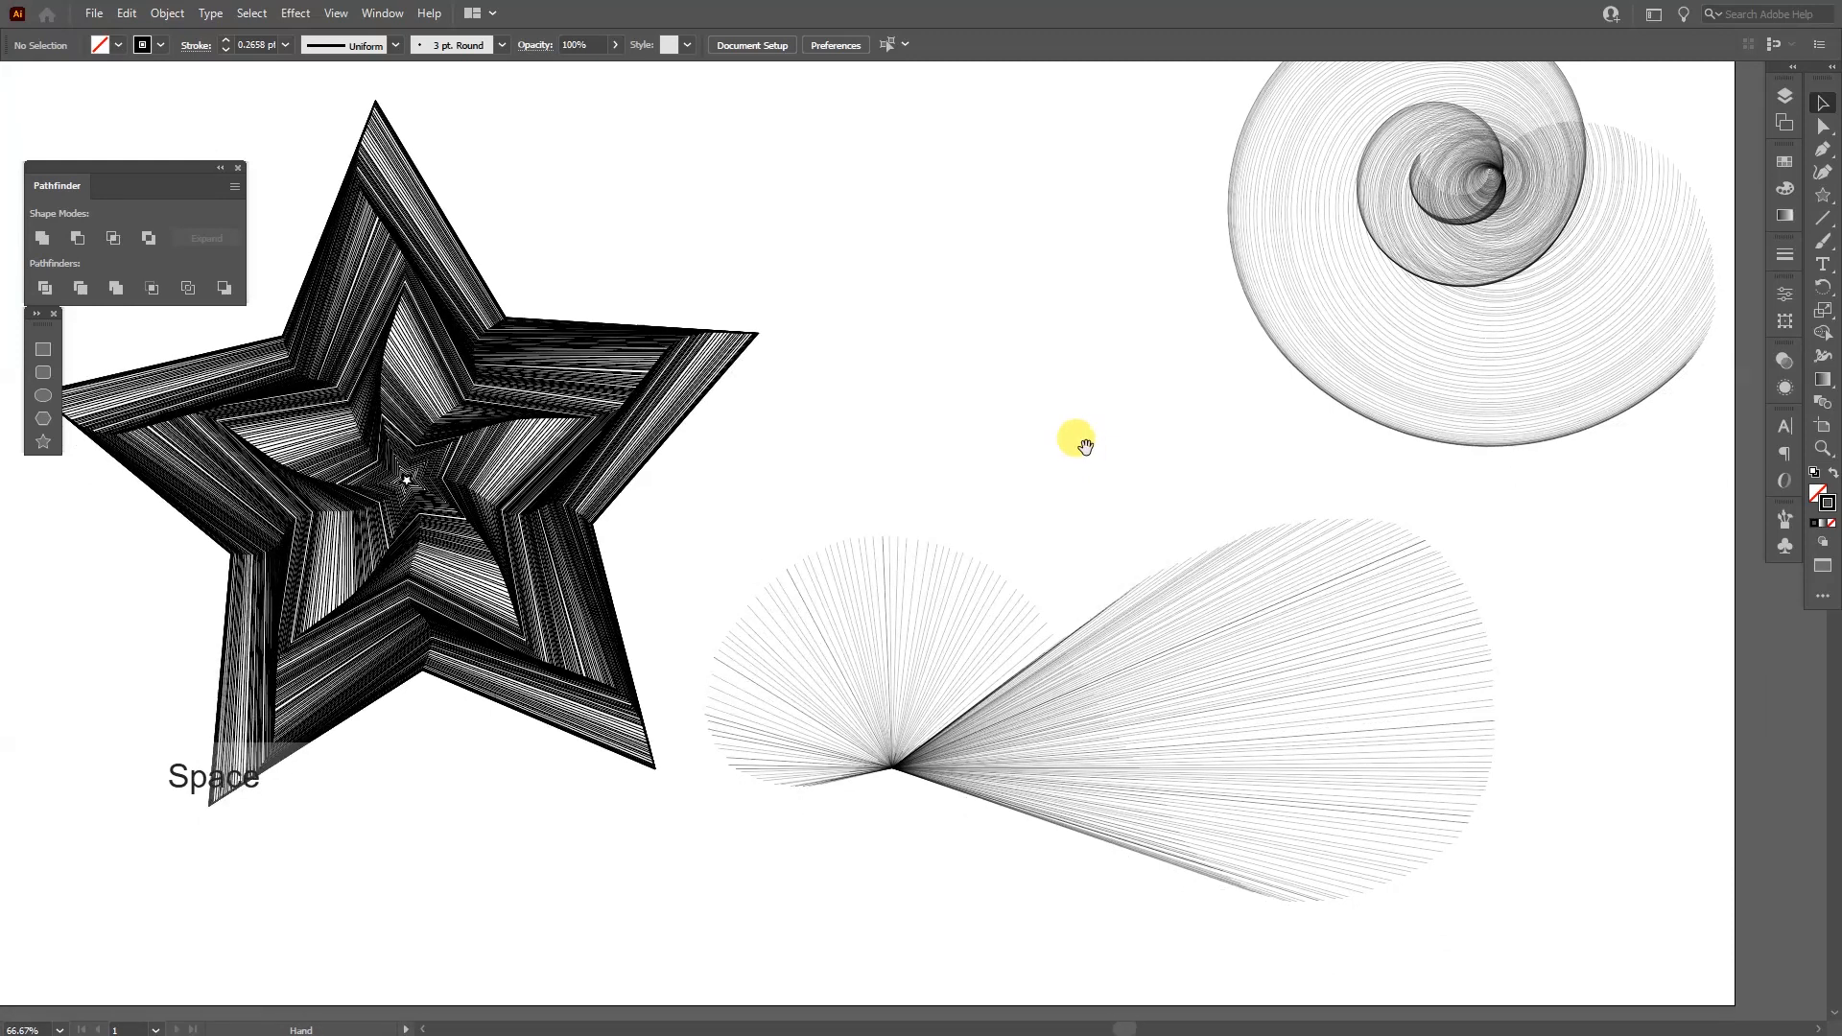